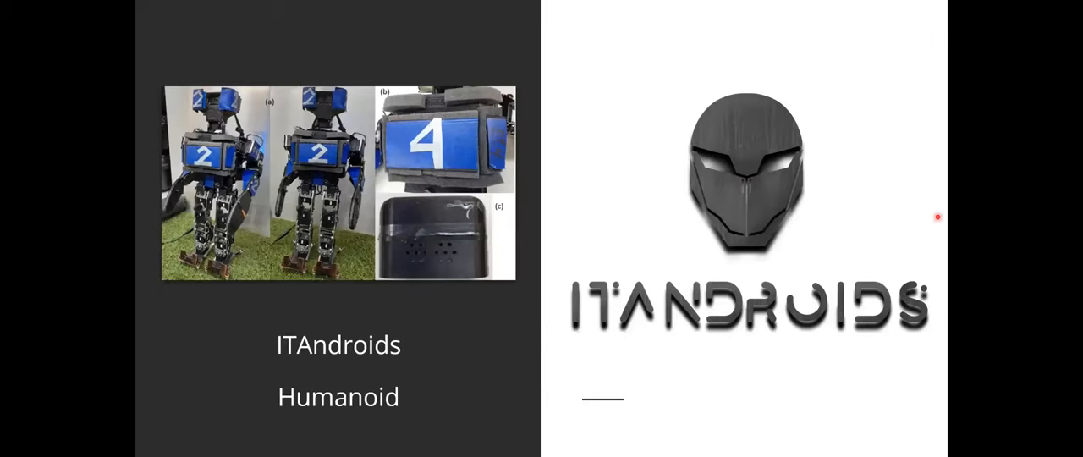
mouse_move(626, 214)
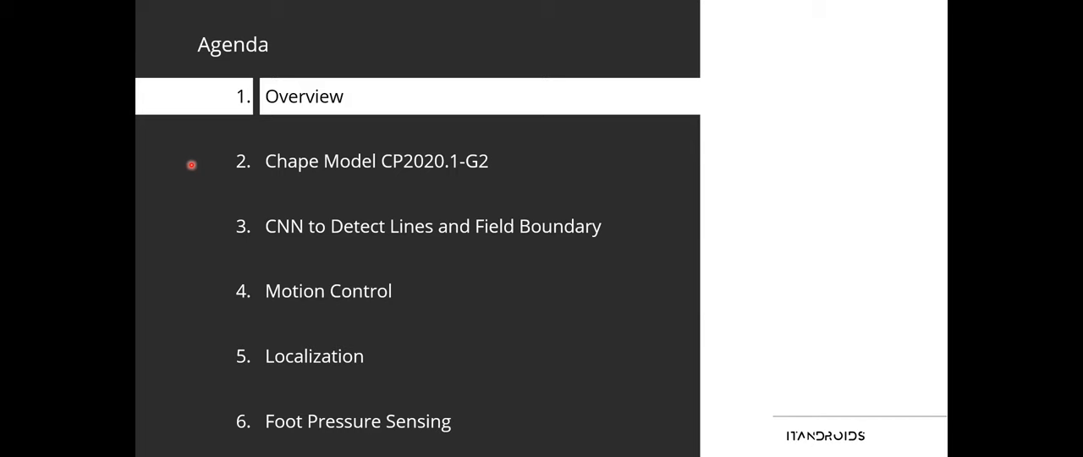
Advance the slideshow to the Mechanics slide on the Darwin OP2-based robot
key("Right")
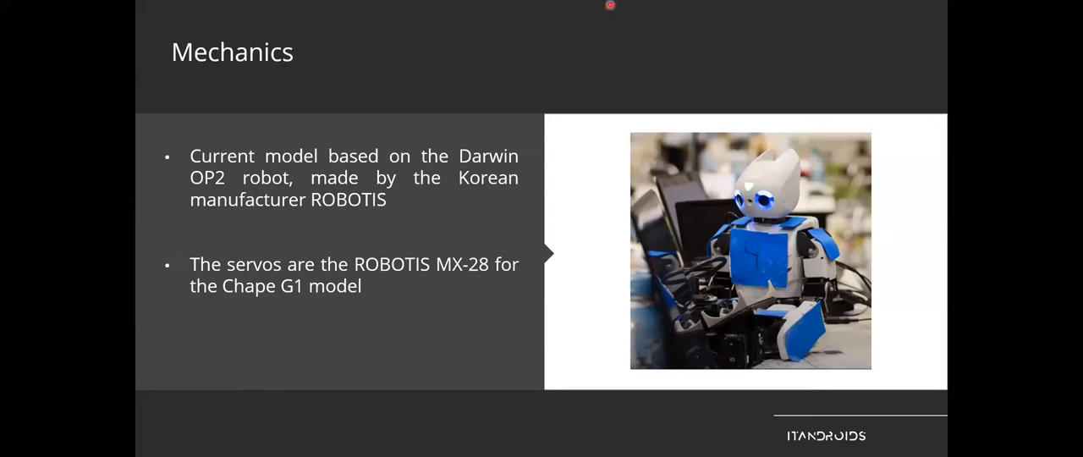
key("Right")
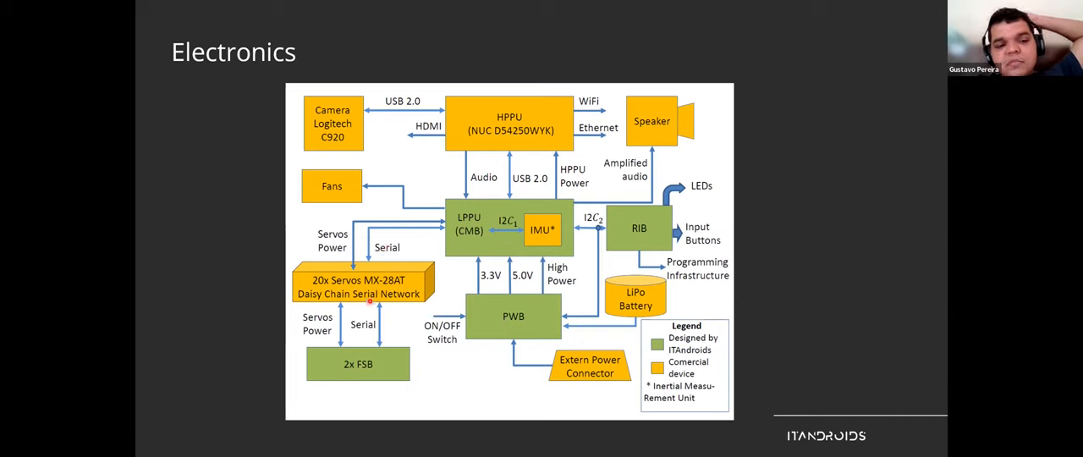
mouse_move(463, 235)
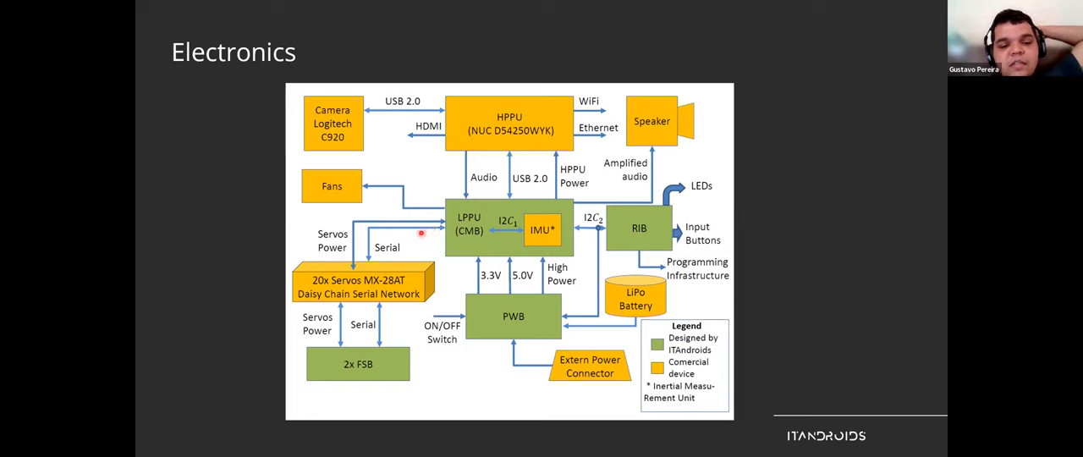
mouse_move(354, 376)
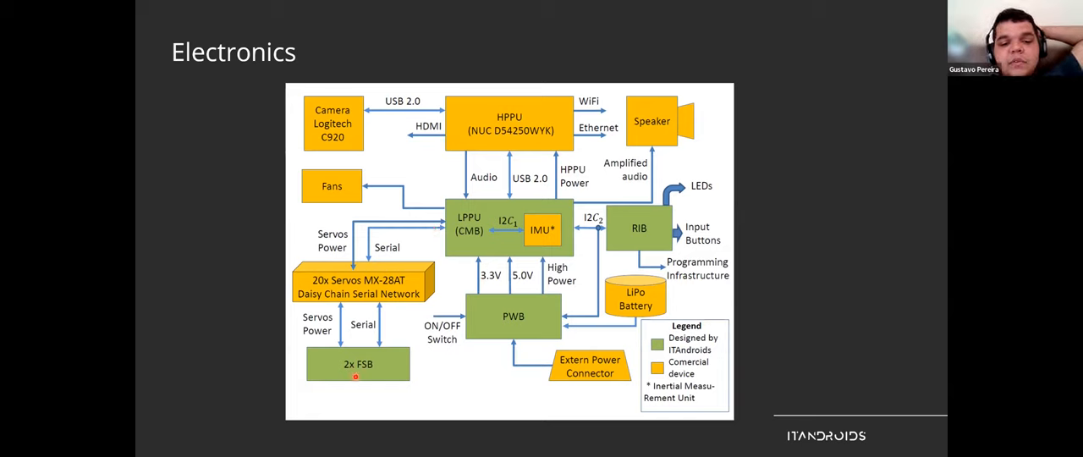
Move from the Electronics diagram to the Software architecture slide
key("Right")
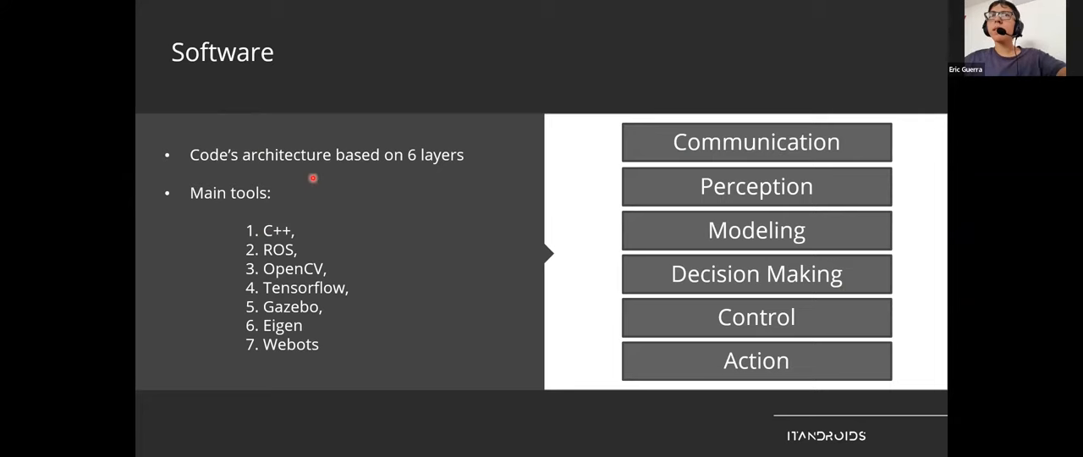
mouse_move(614, 191)
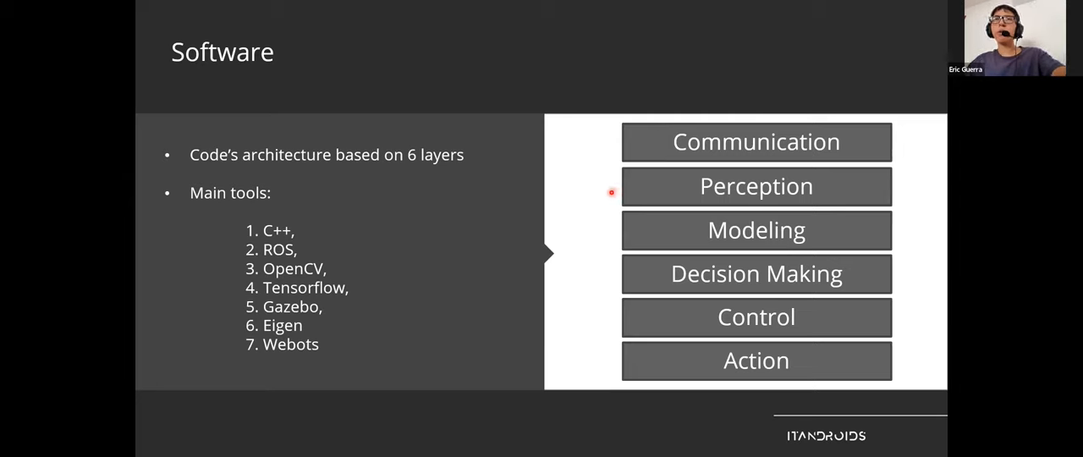
mouse_move(610, 235)
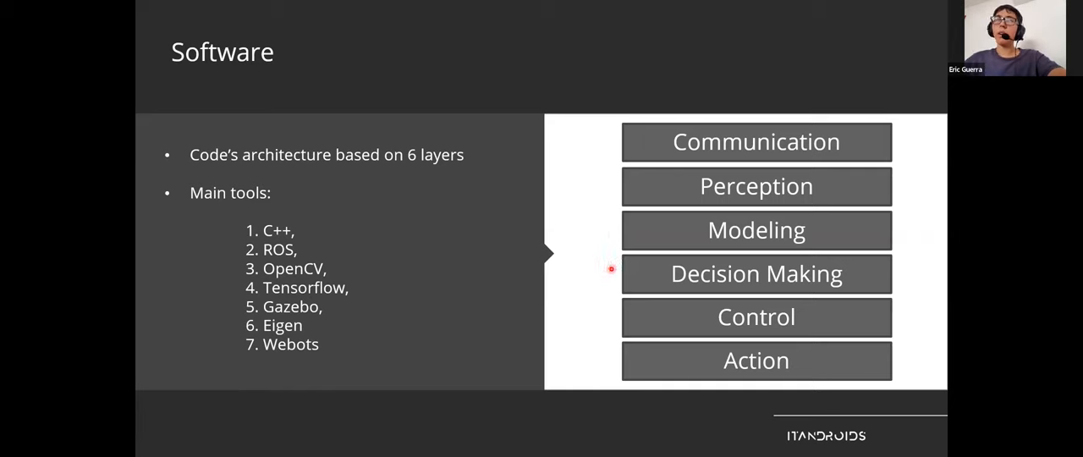
mouse_move(617, 306)
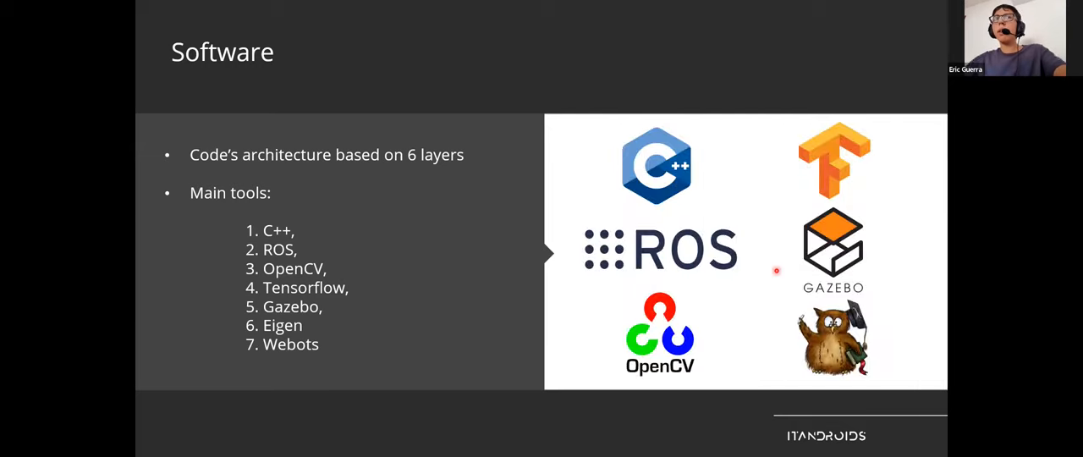
mouse_move(176, 259)
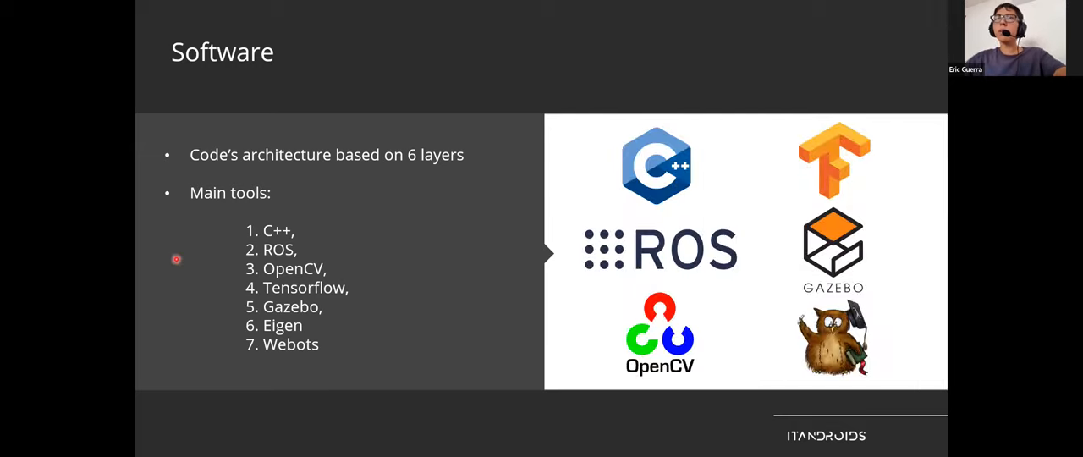
mouse_move(228, 273)
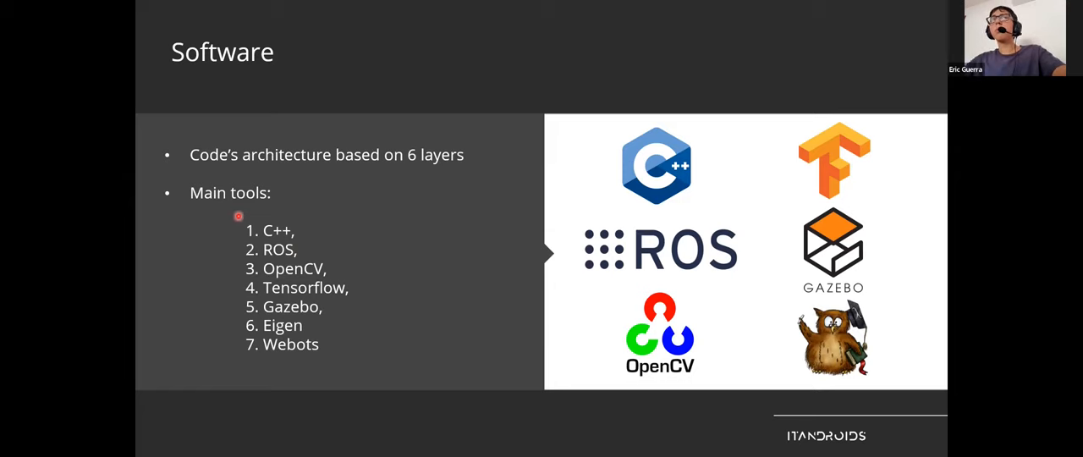
mouse_move(233, 255)
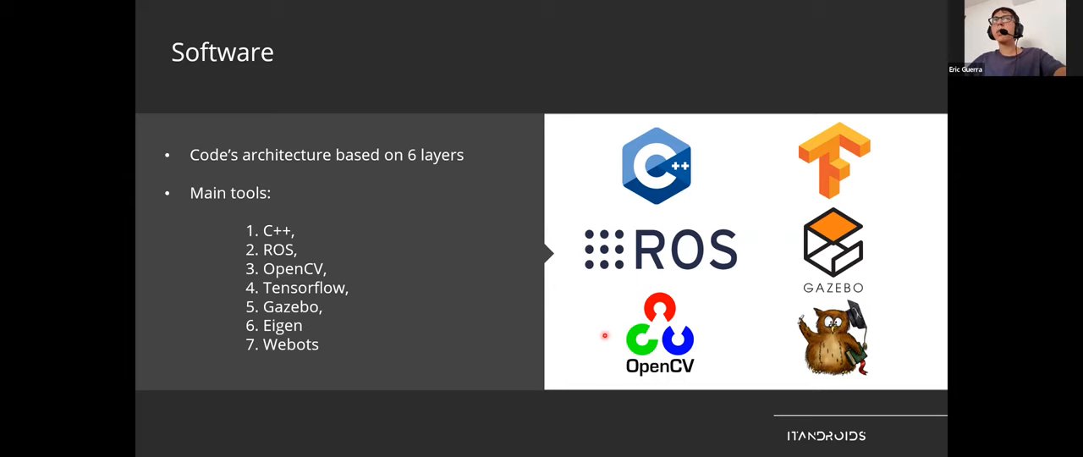
mouse_move(771, 172)
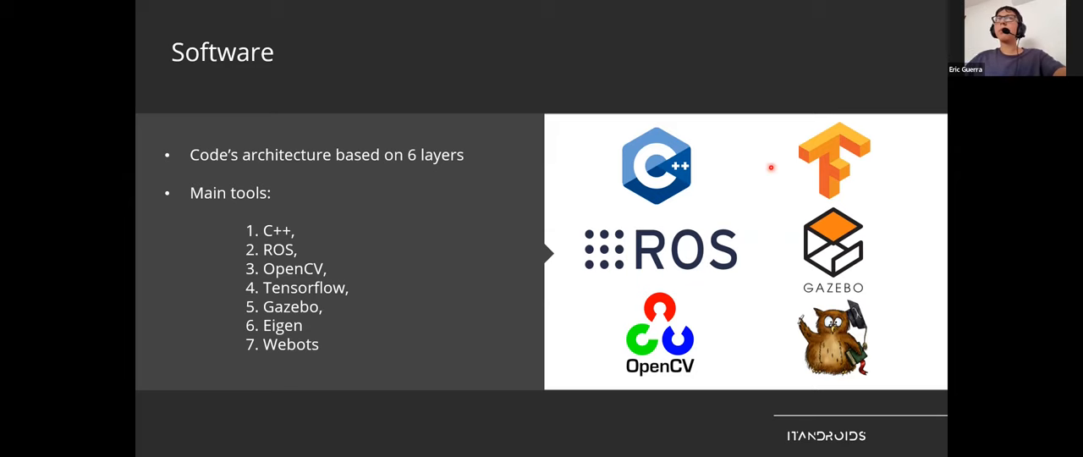
mouse_move(779, 254)
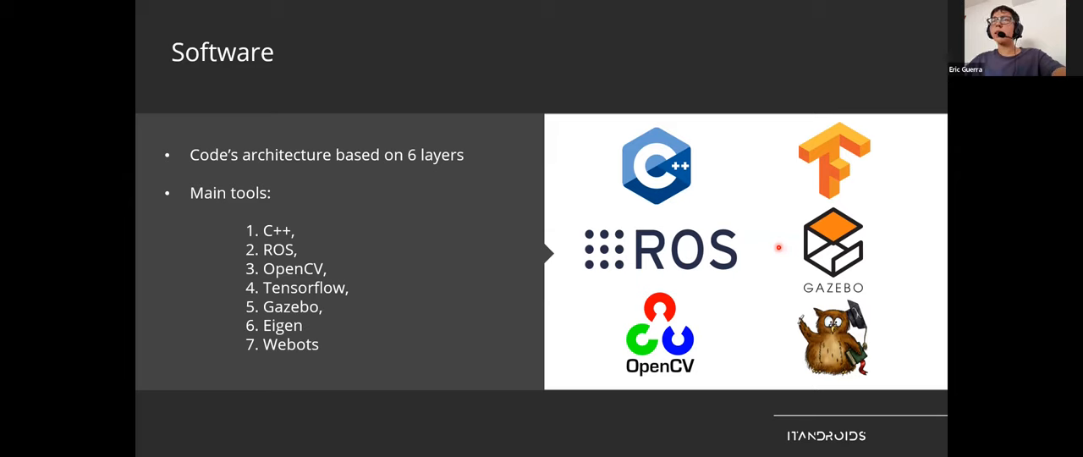
mouse_move(800, 347)
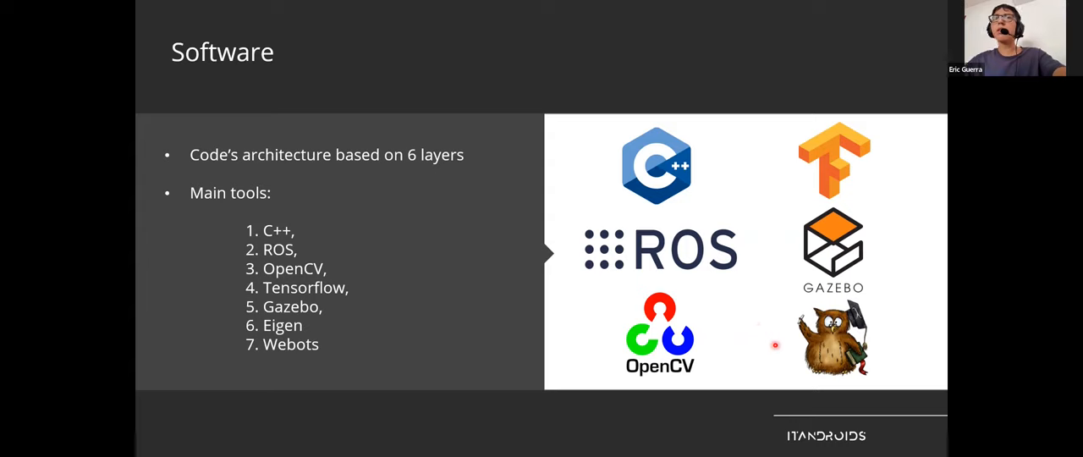
mouse_move(484, 300)
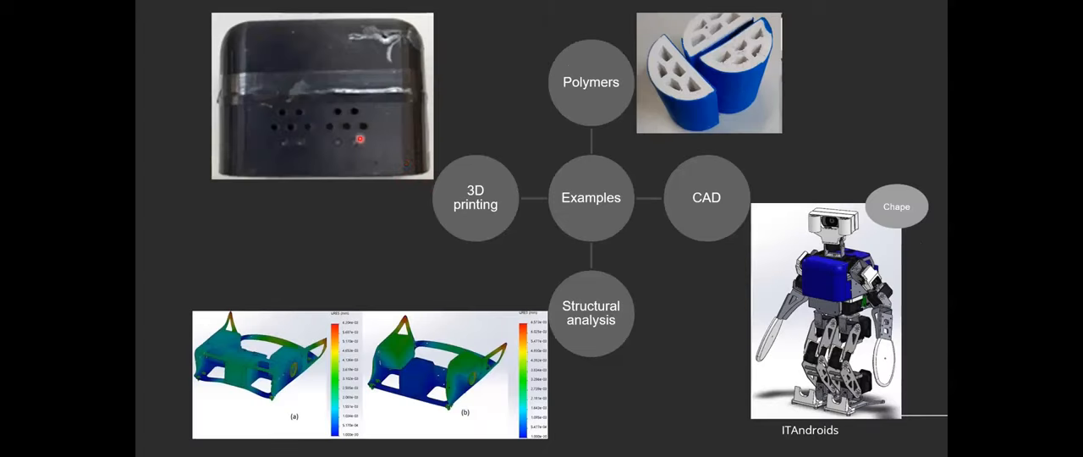
mouse_move(590, 212)
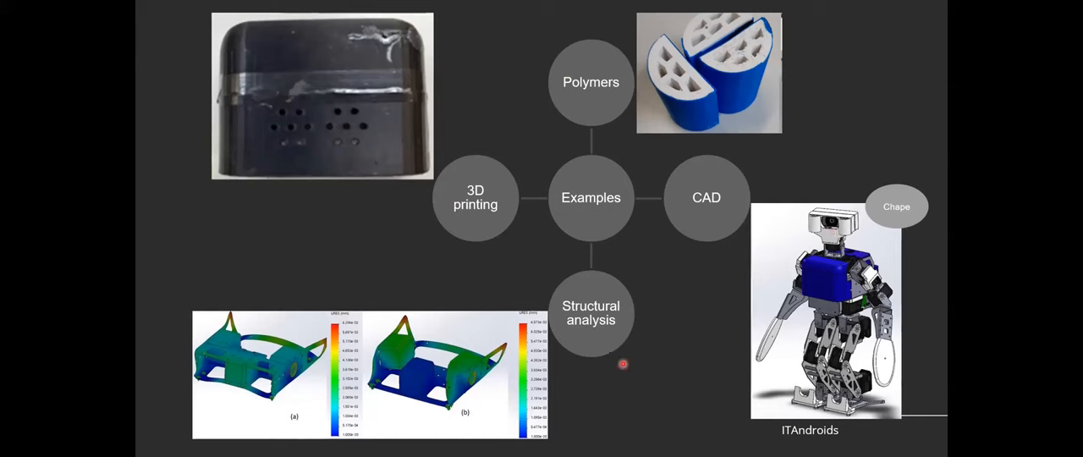
mouse_move(522, 199)
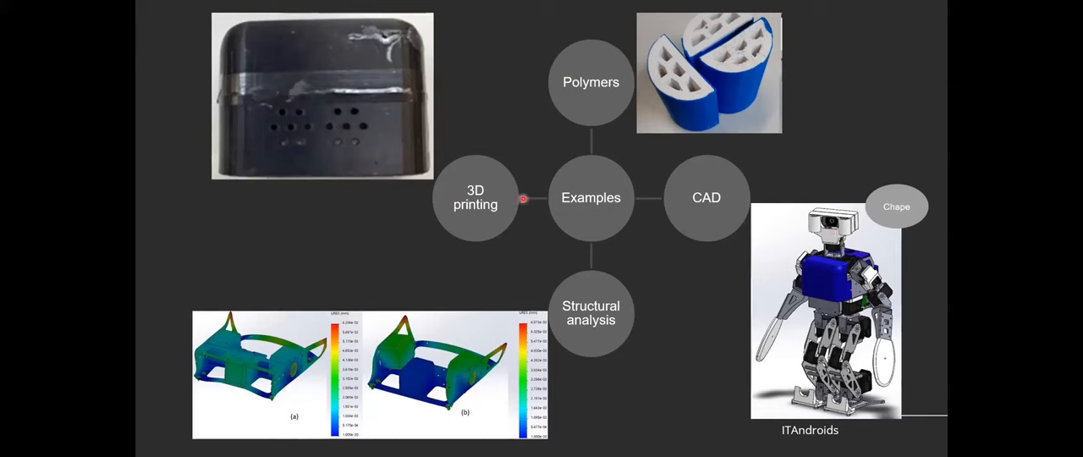
mouse_move(608, 95)
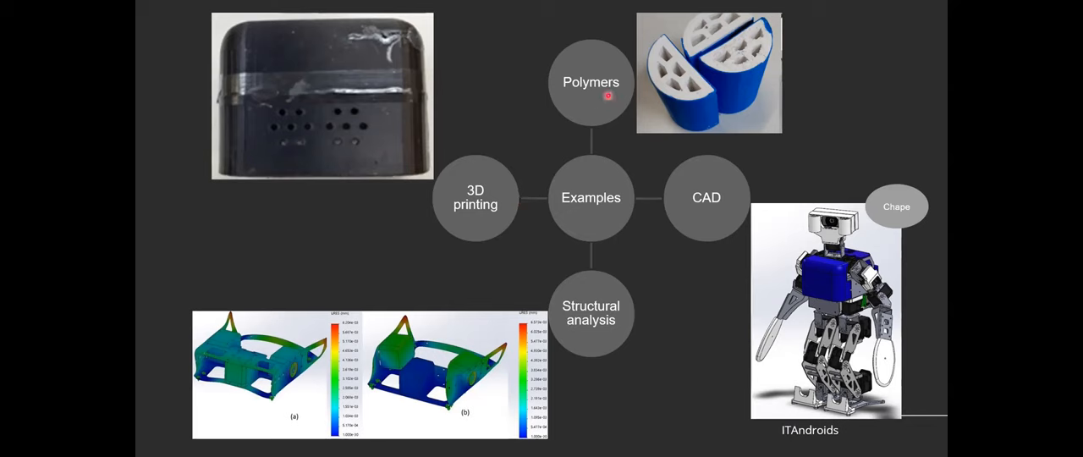
mouse_move(354, 174)
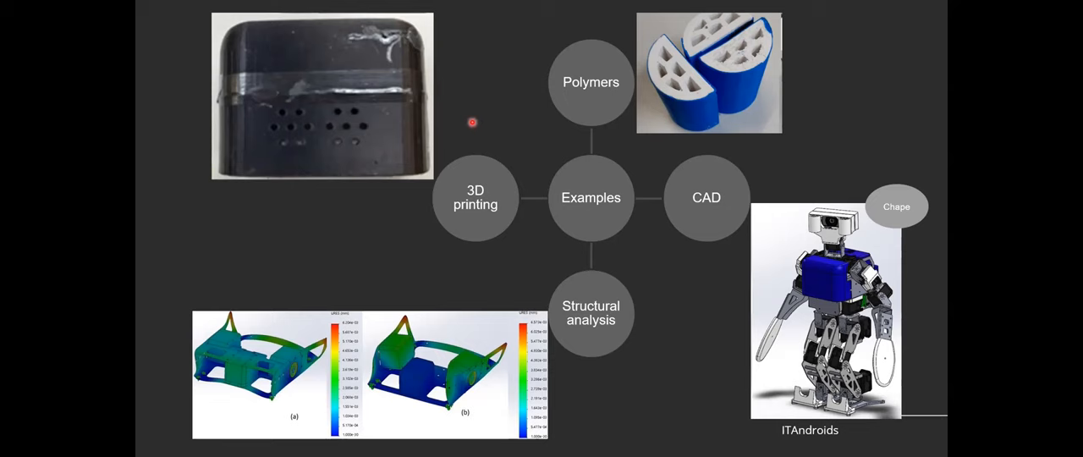
mouse_move(479, 150)
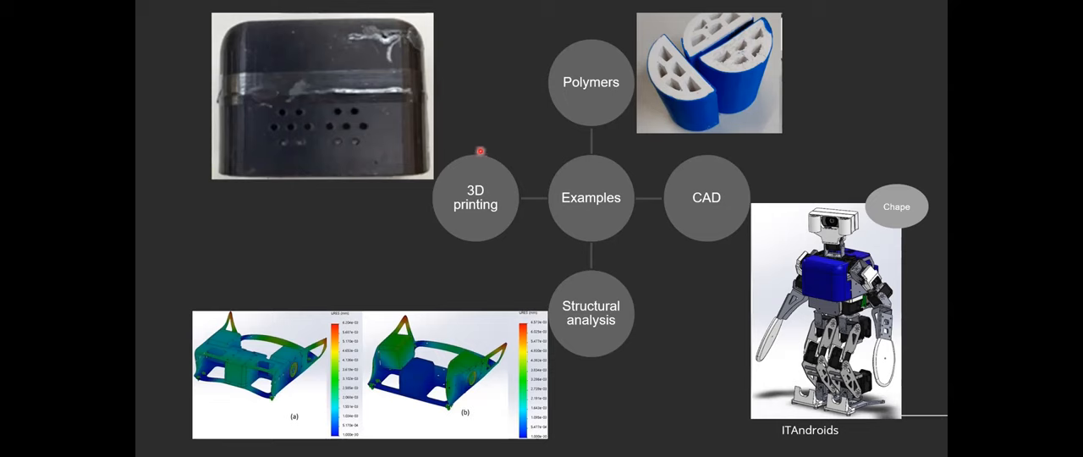
mouse_move(632, 329)
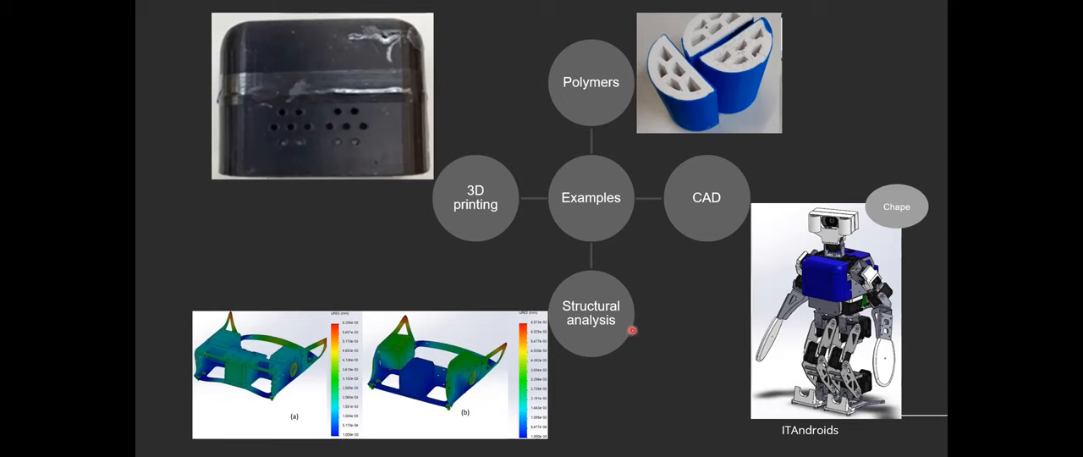
mouse_move(869, 183)
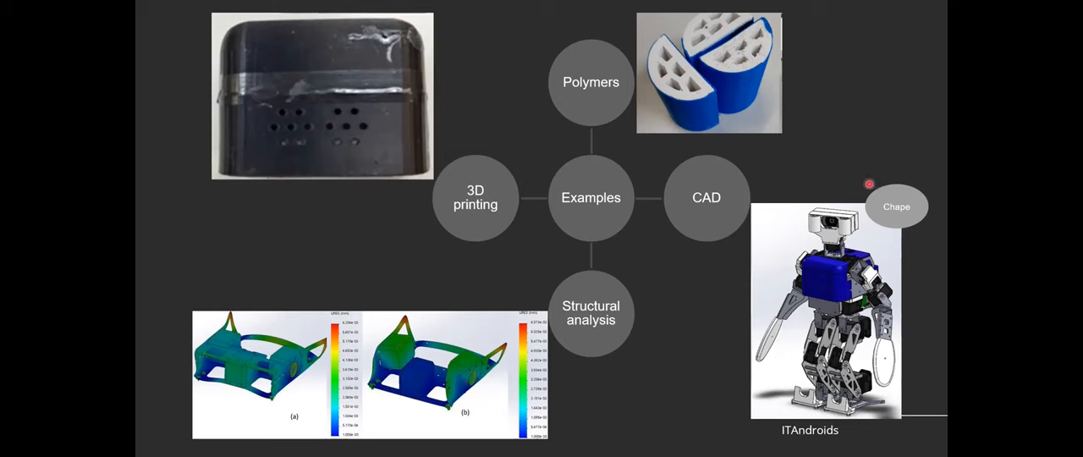
mouse_move(868, 411)
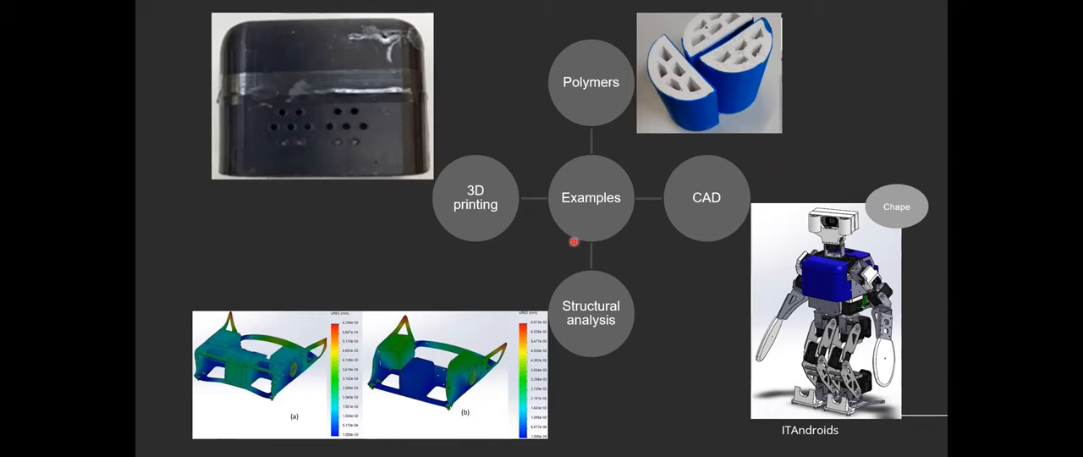
key("Right")
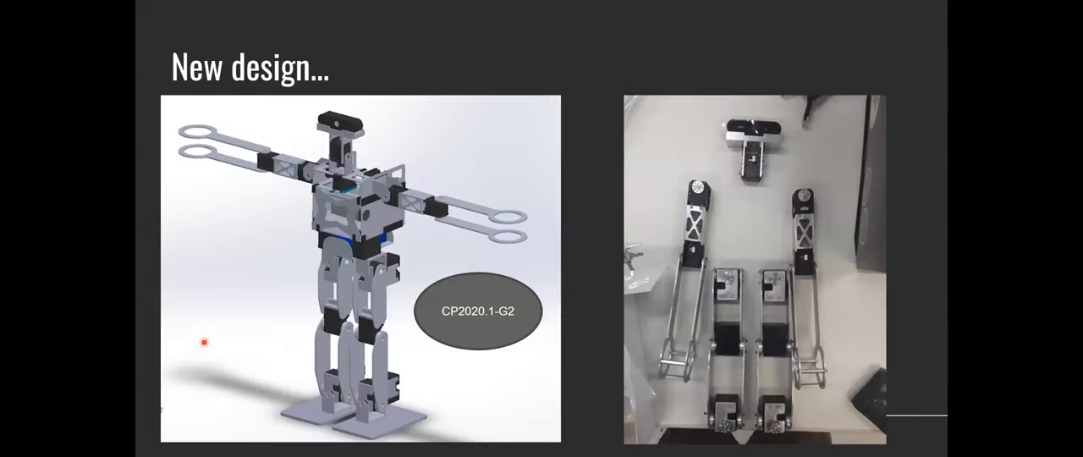
mouse_move(295, 91)
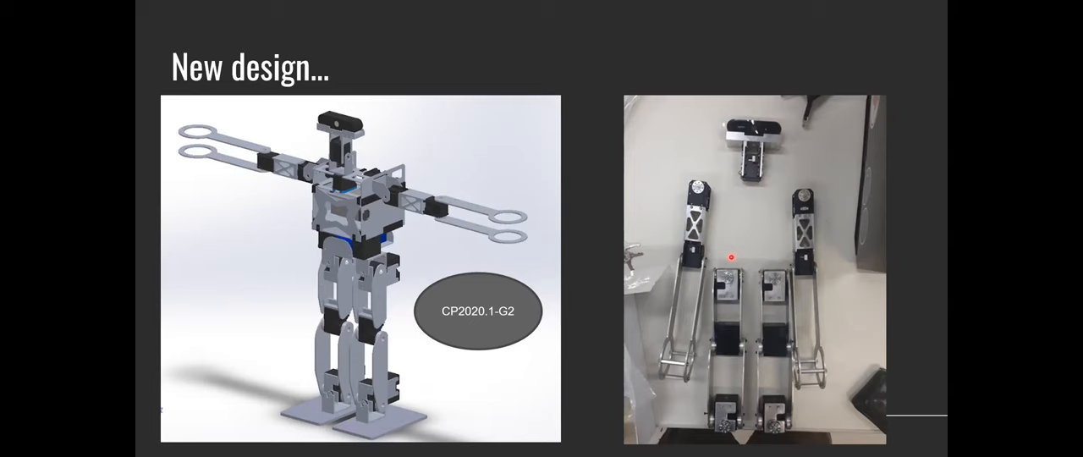
mouse_move(527, 221)
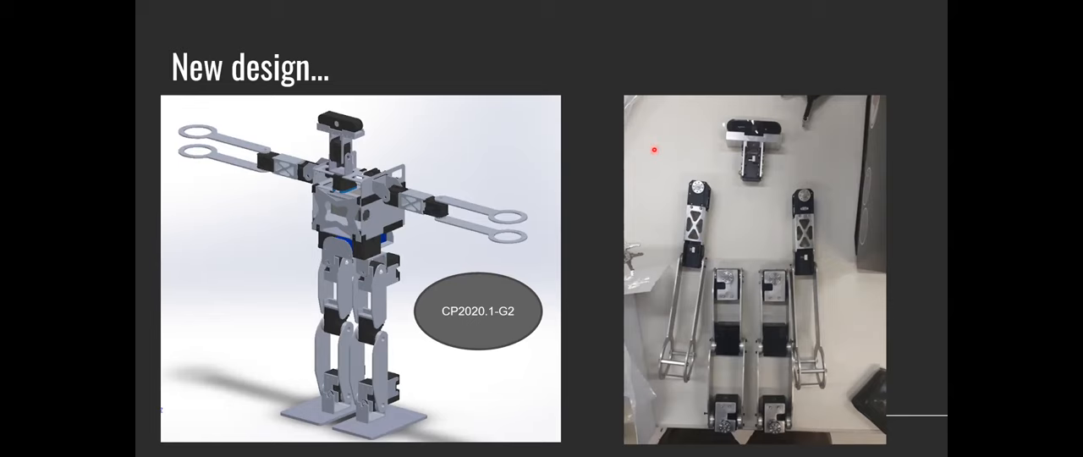
mouse_move(657, 189)
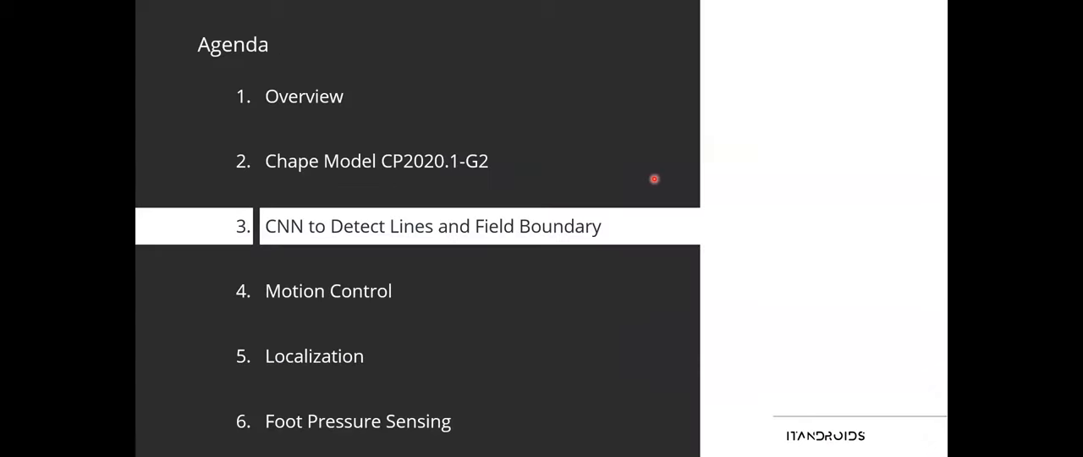
mouse_move(436, 3)
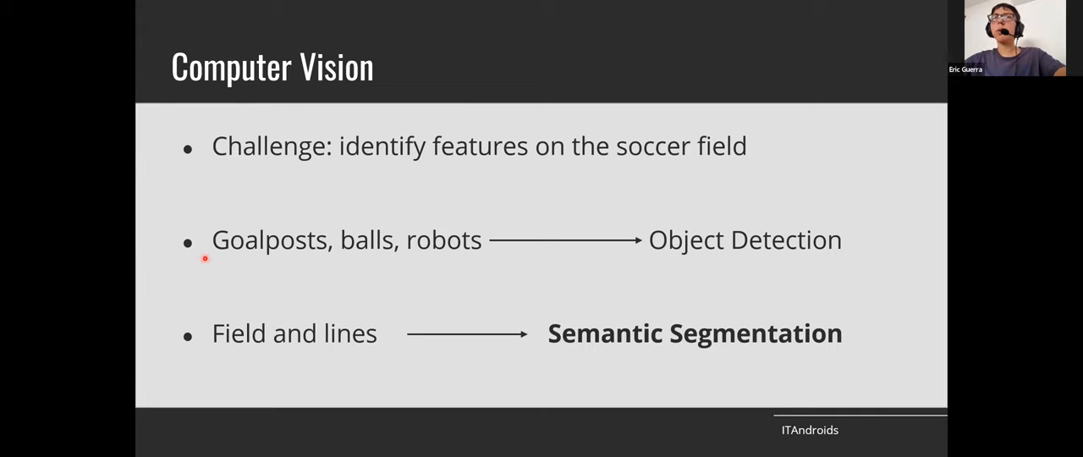
mouse_move(373, 268)
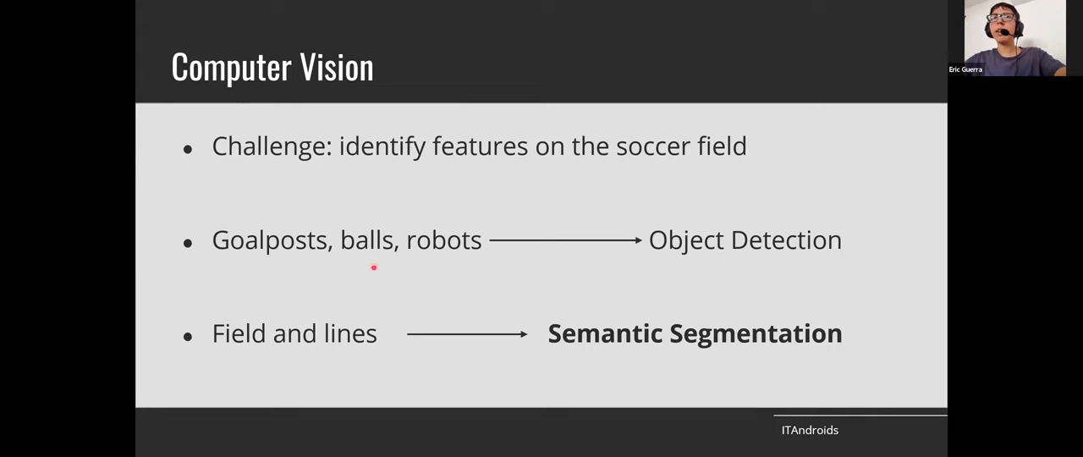
mouse_move(725, 281)
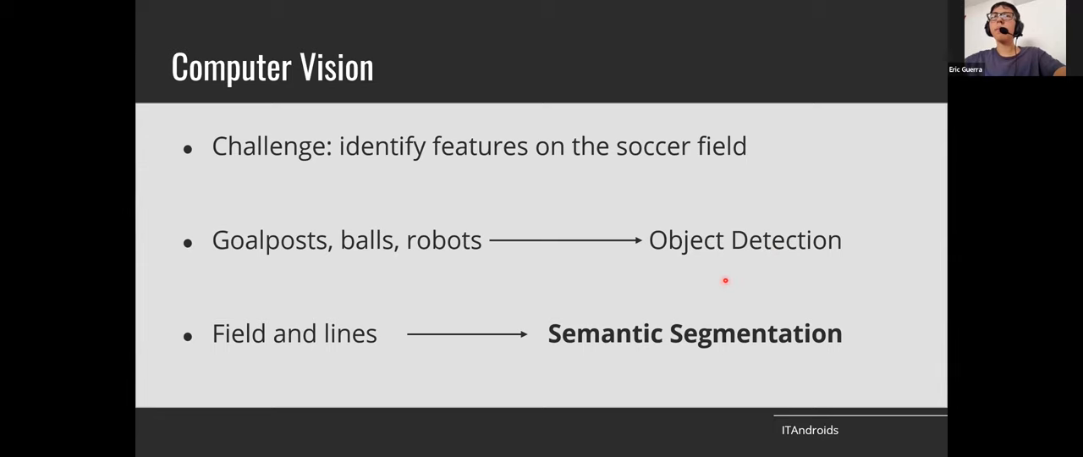
mouse_move(160, 248)
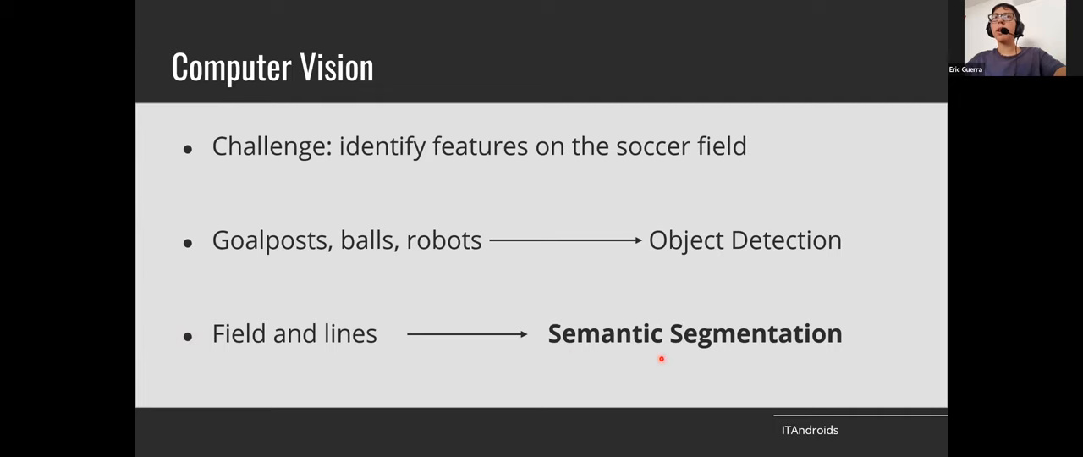
mouse_move(272, 357)
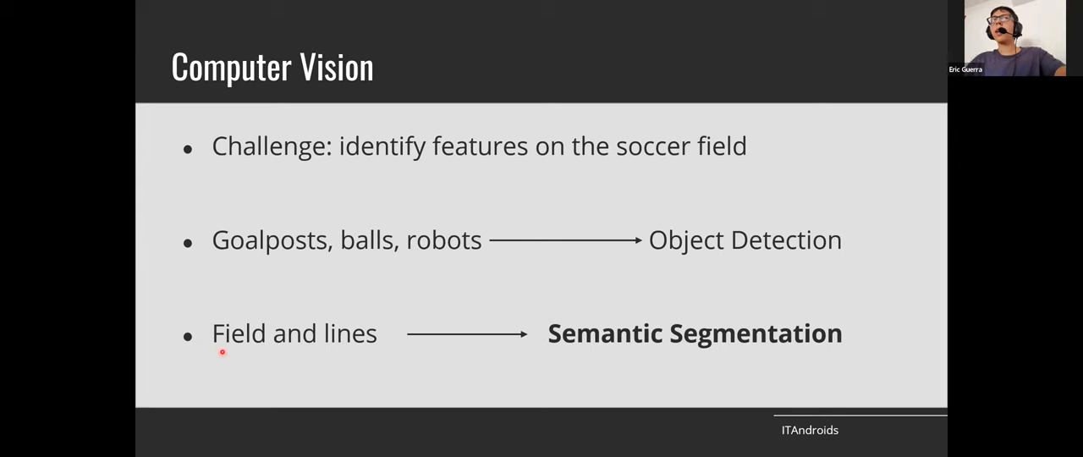
mouse_move(460, 353)
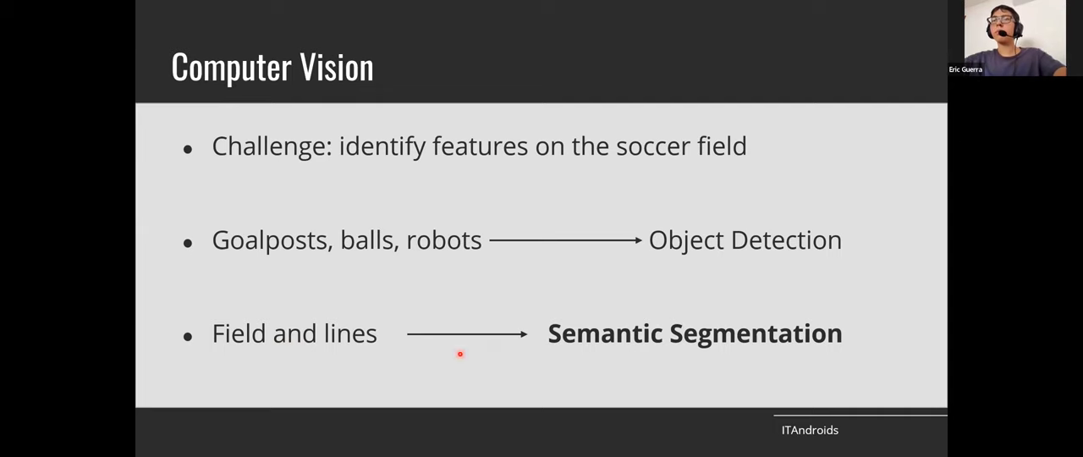
Advance from Computer Vision to the Encoder-Decoder Networks slide
key("Right")
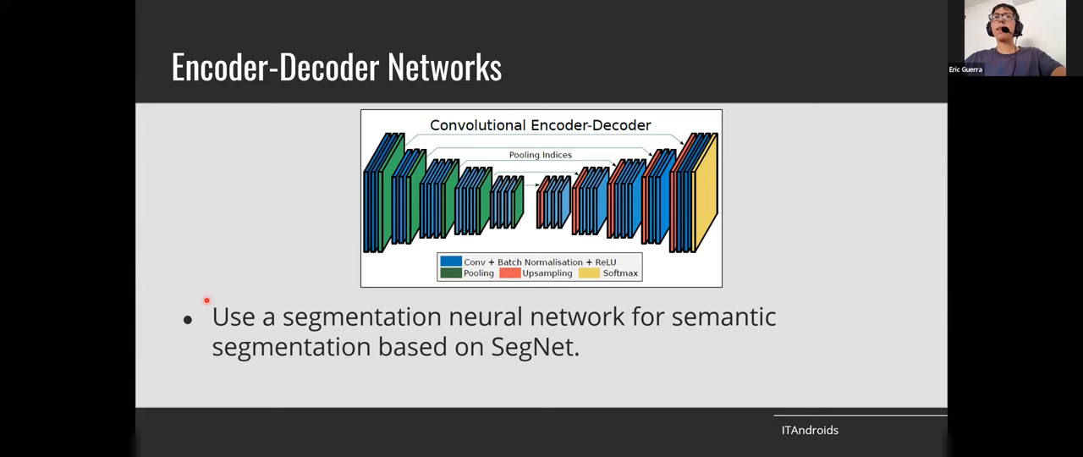
mouse_move(179, 277)
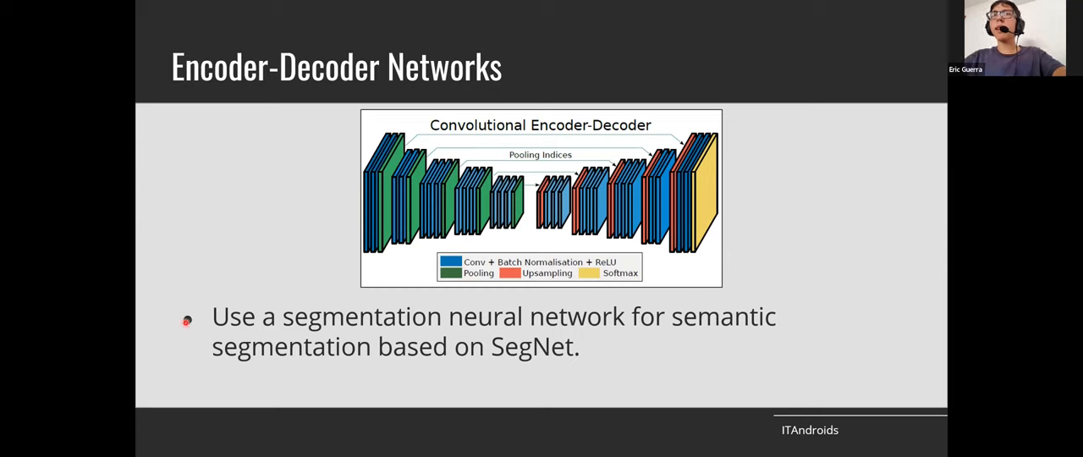
Advance from the SegNet Encoder-Decoder slide to Preliminary Results
key("Right")
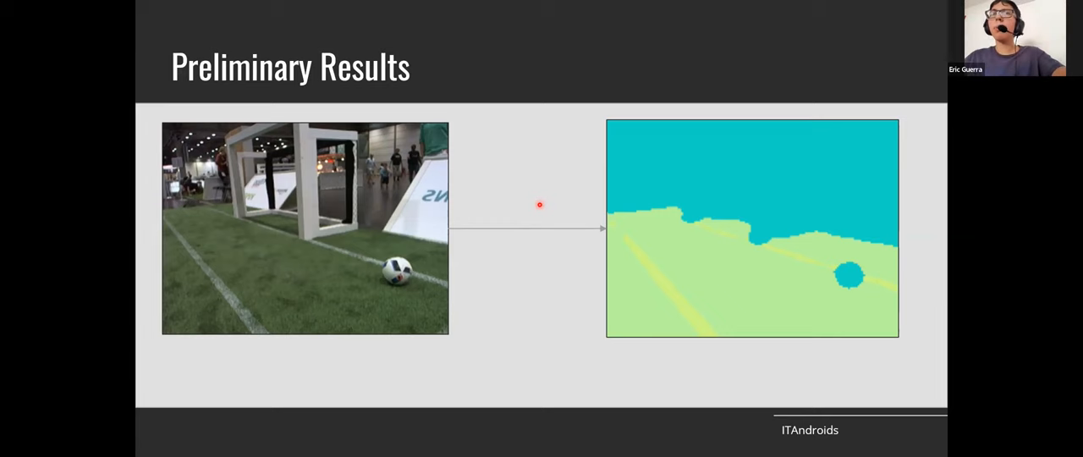
mouse_move(538, 230)
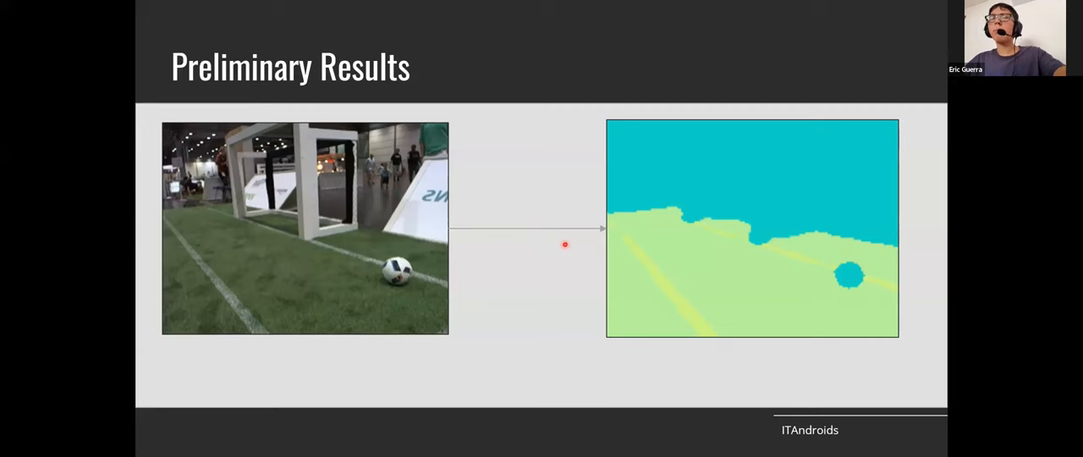
mouse_move(728, 245)
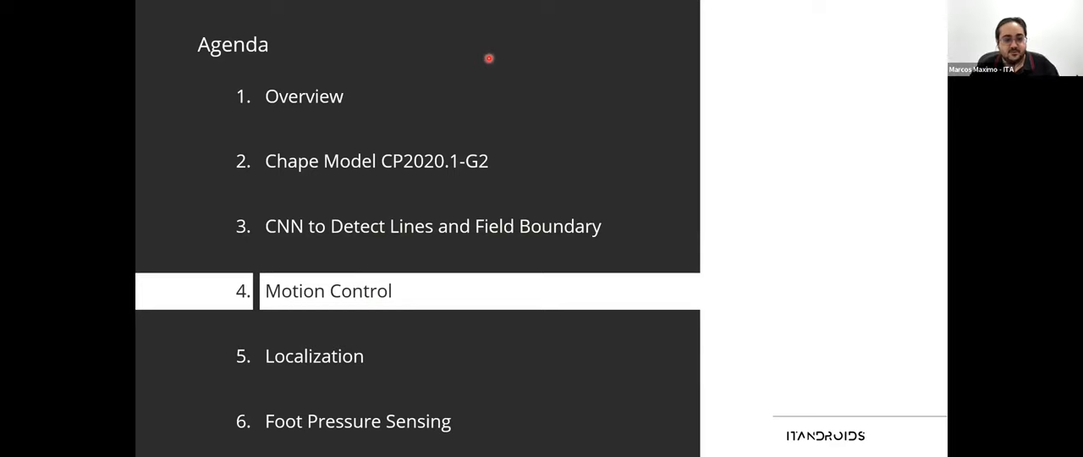
mouse_move(383, 226)
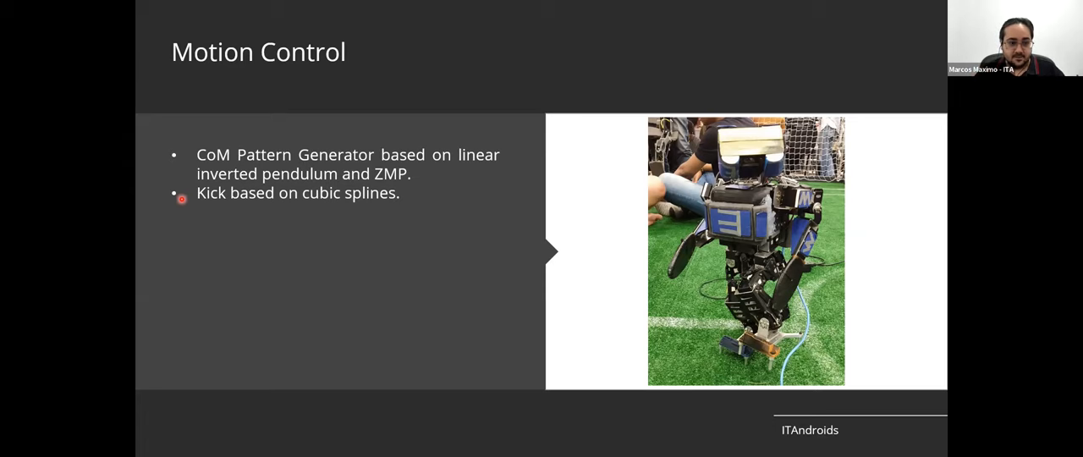
Advance to the second Motion Control slide on gravity compensation
key("right")
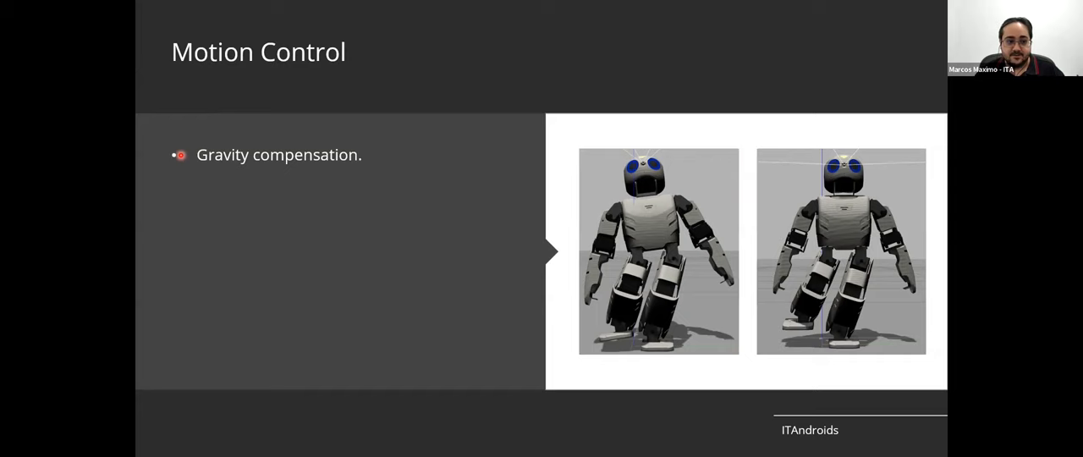
mouse_move(508, 209)
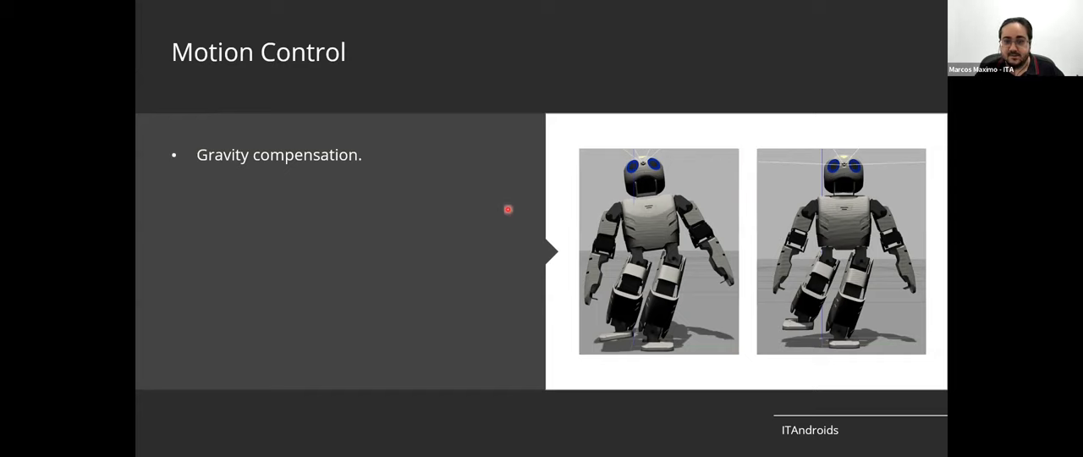
mouse_move(763, 340)
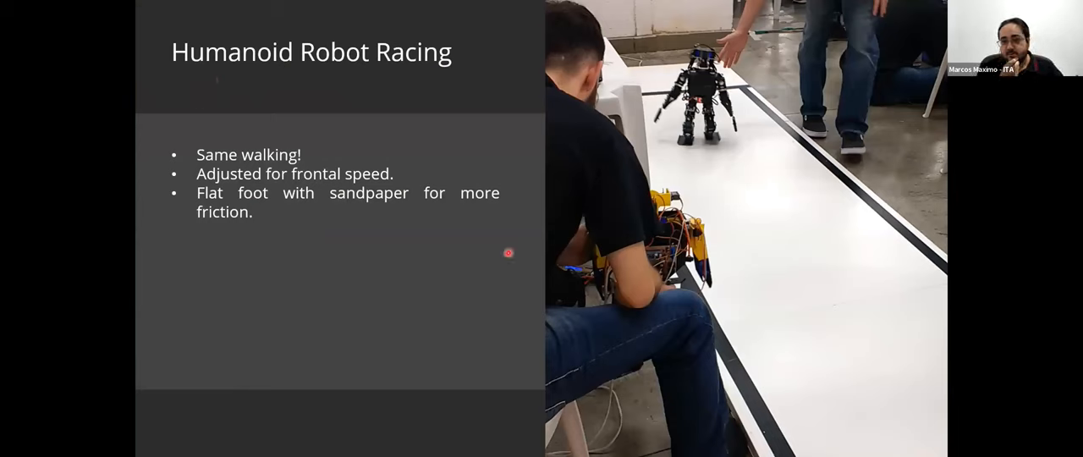
mouse_move(693, 151)
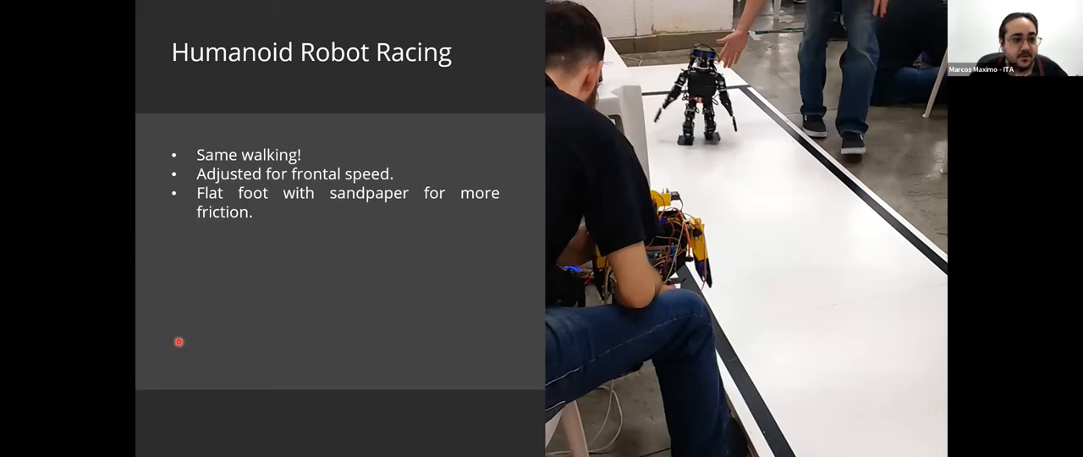
mouse_move(326, 186)
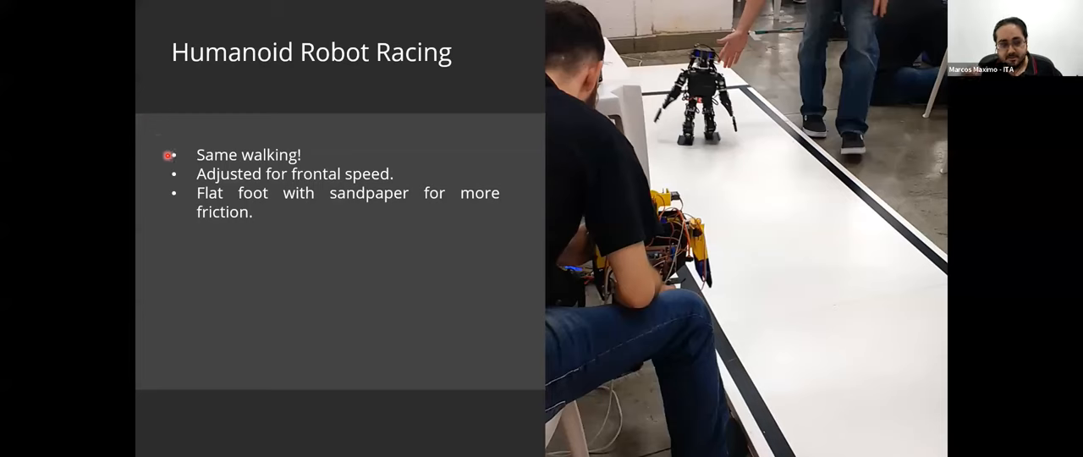
mouse_move(189, 174)
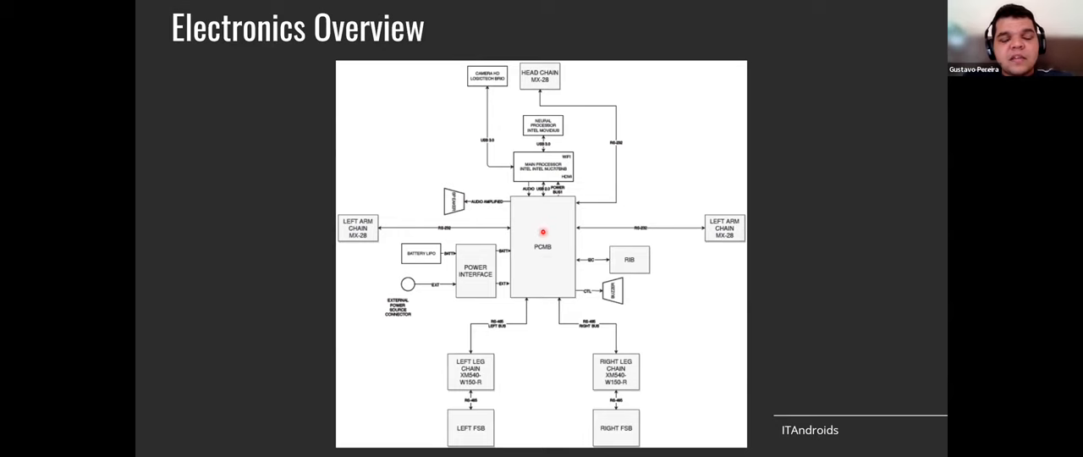
mouse_move(532, 268)
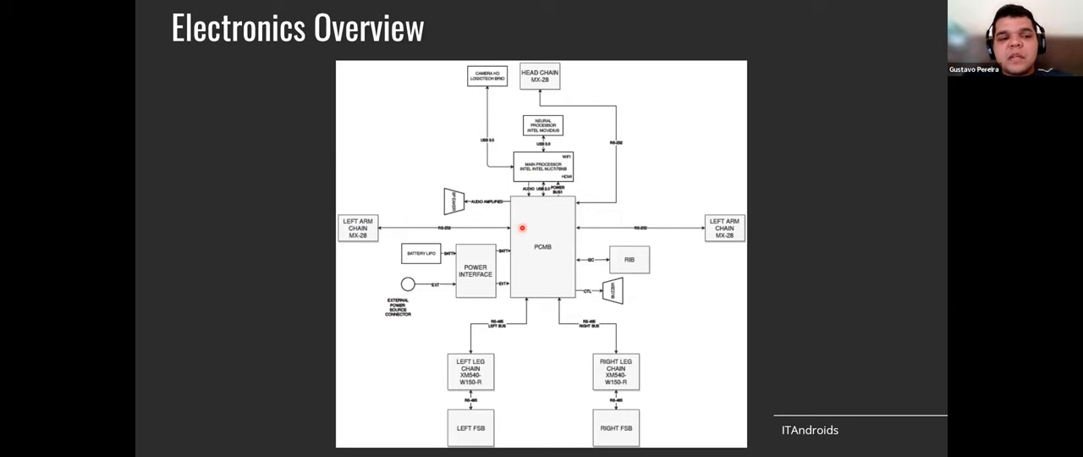
mouse_move(519, 256)
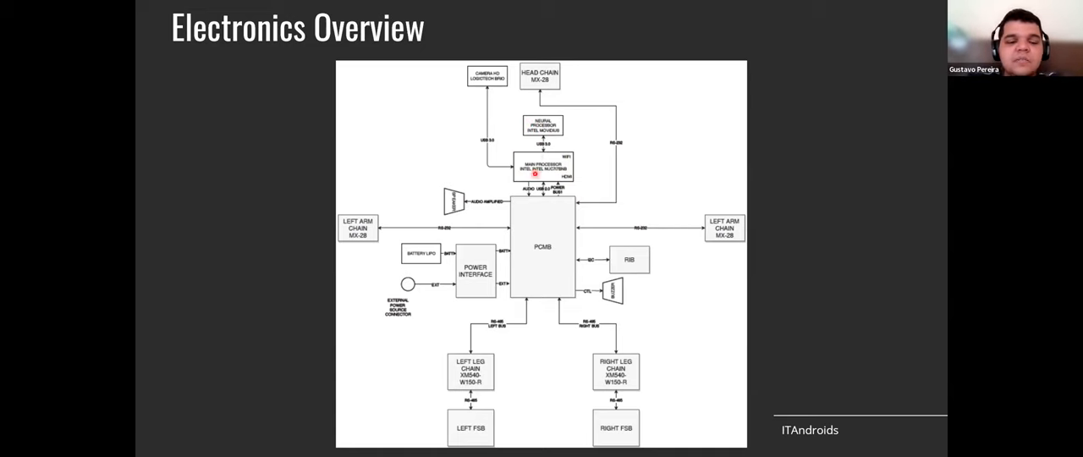
mouse_move(521, 228)
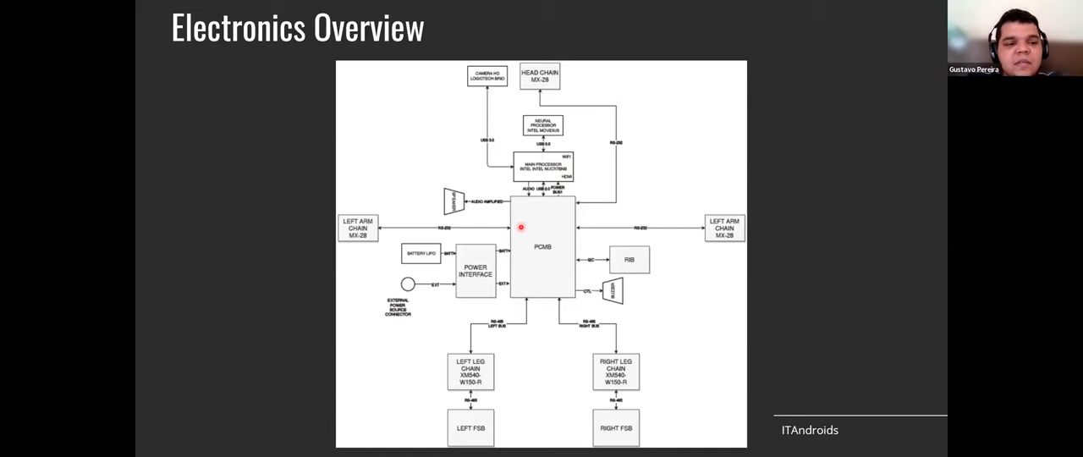
mouse_move(547, 255)
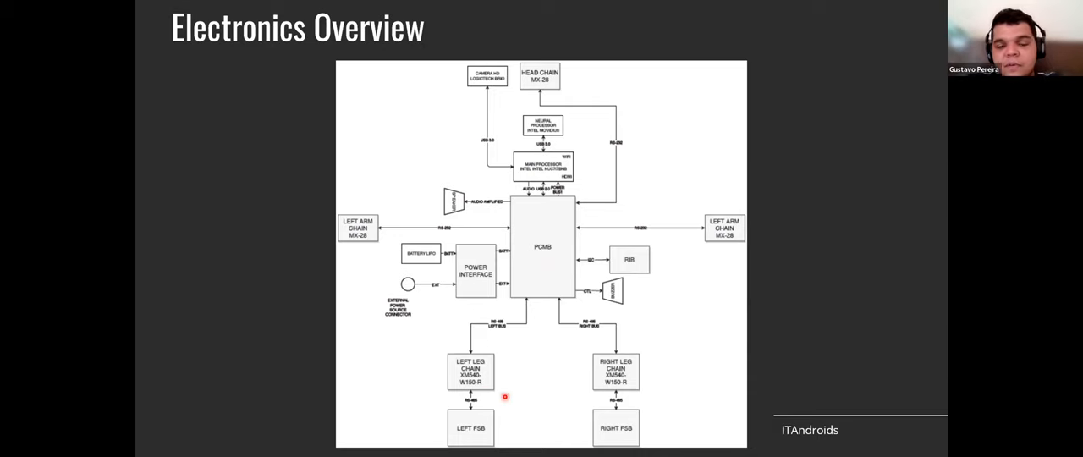
mouse_move(475, 357)
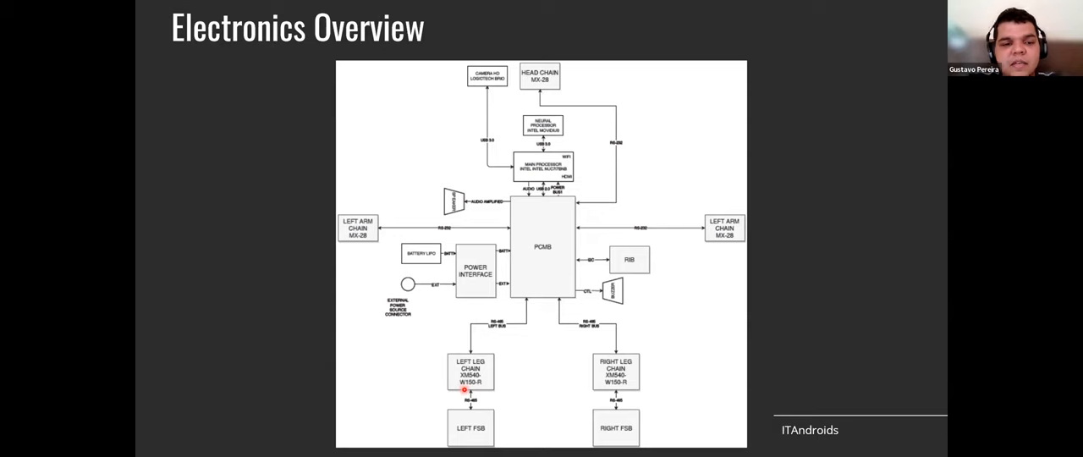
mouse_move(511, 399)
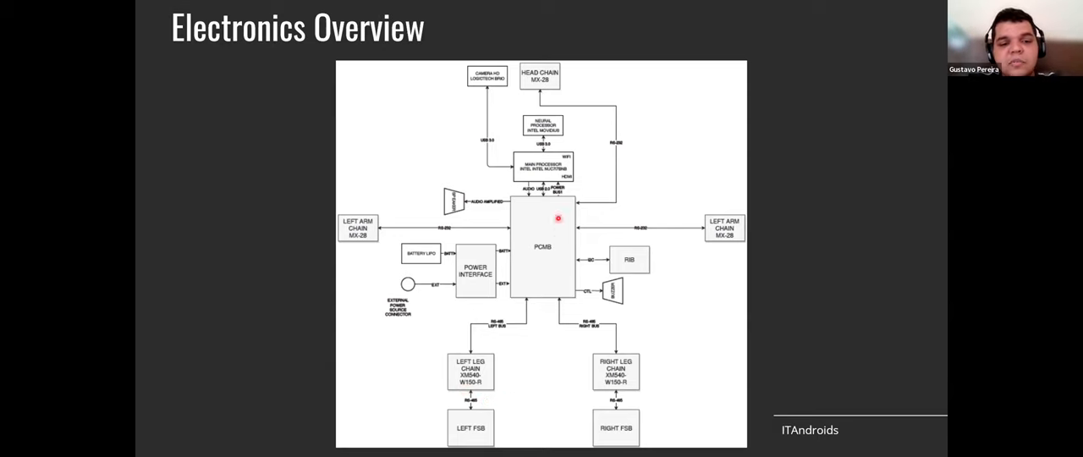
mouse_move(537, 182)
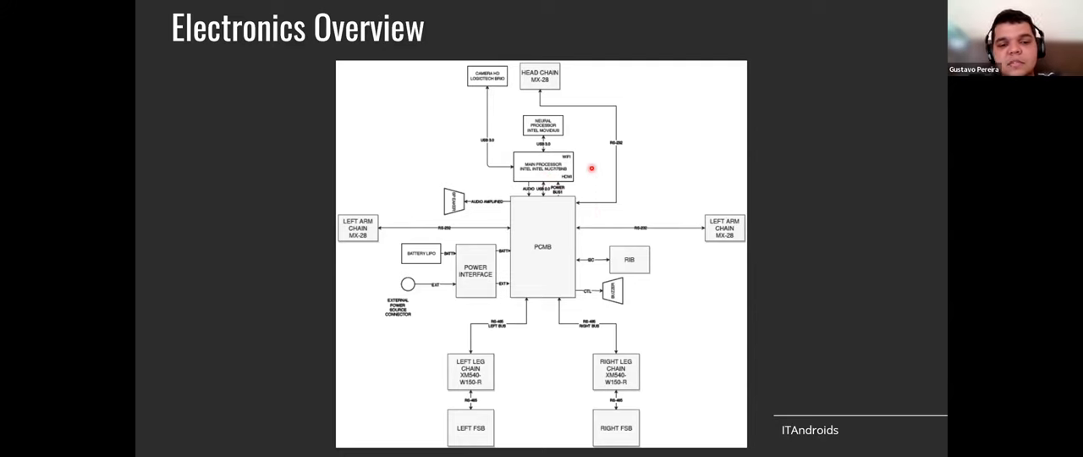
mouse_move(641, 296)
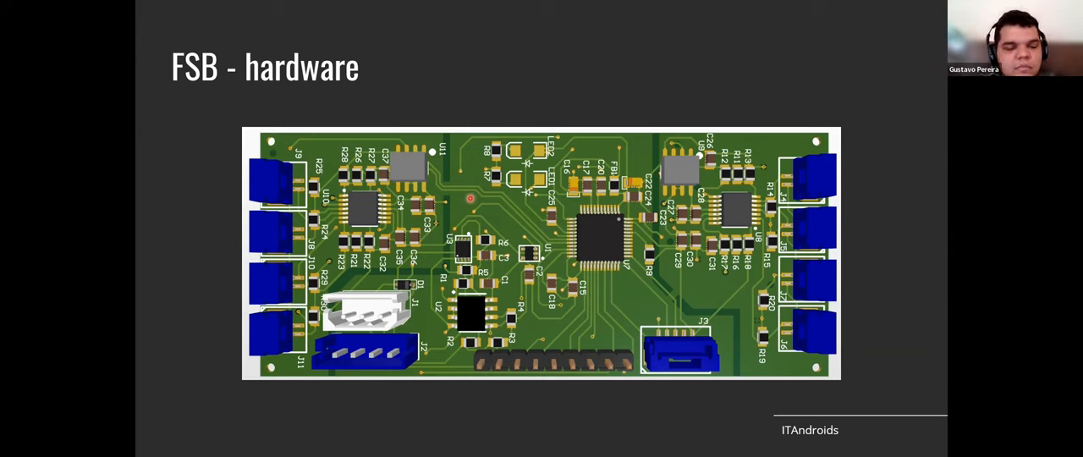
Advance from FSB hardware to the FSB – Embedded Software slide
key("right")
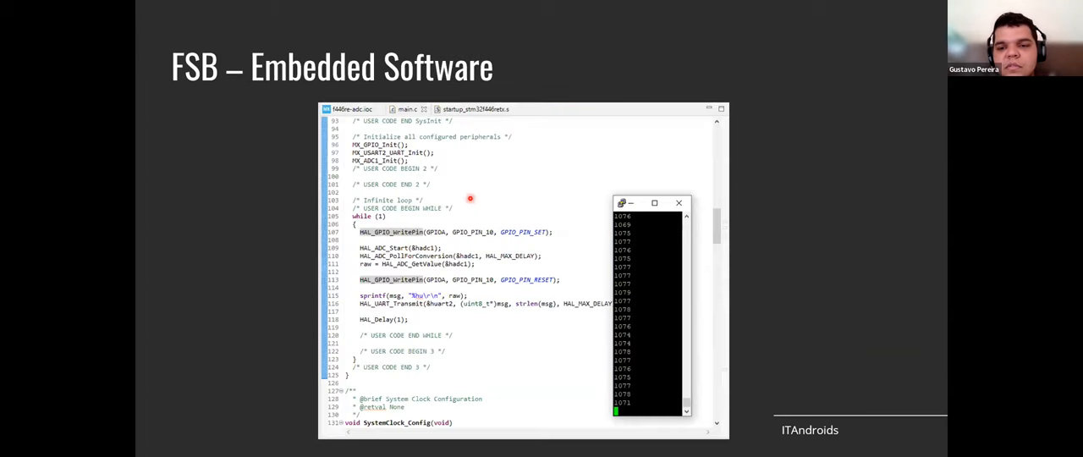
mouse_move(286, 219)
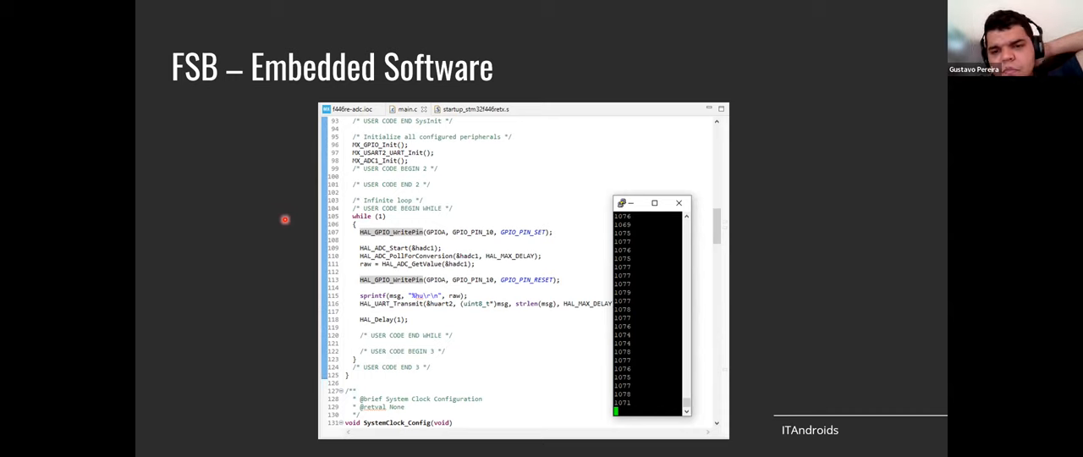
mouse_move(276, 267)
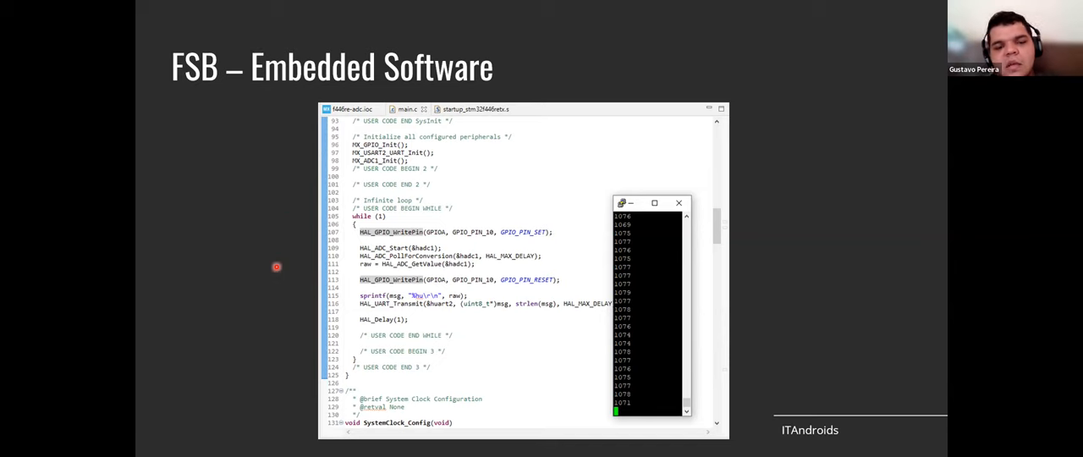